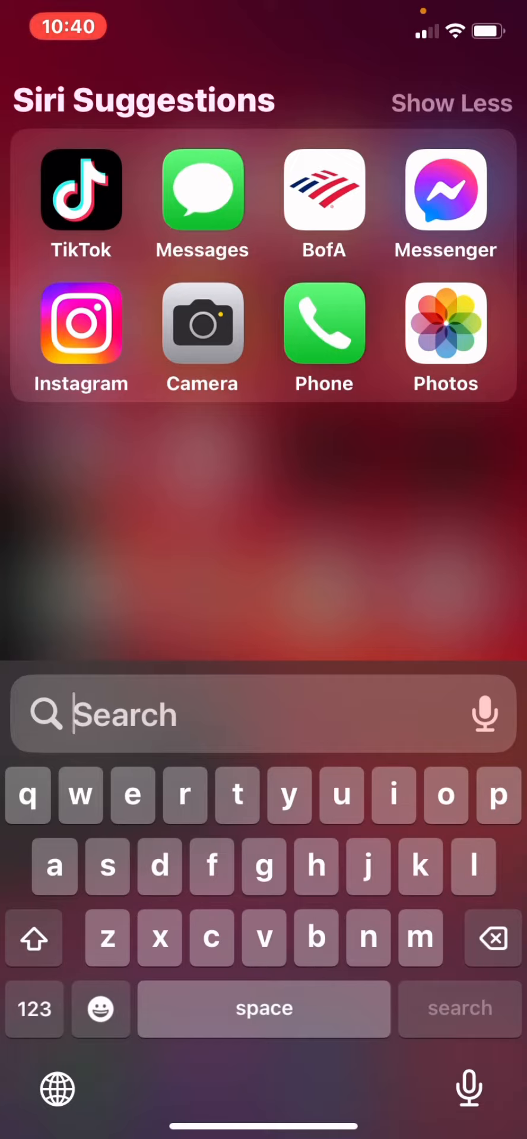
Find CapCut via Spotlight search 'capCut' and start a new video project.
text(capCut)
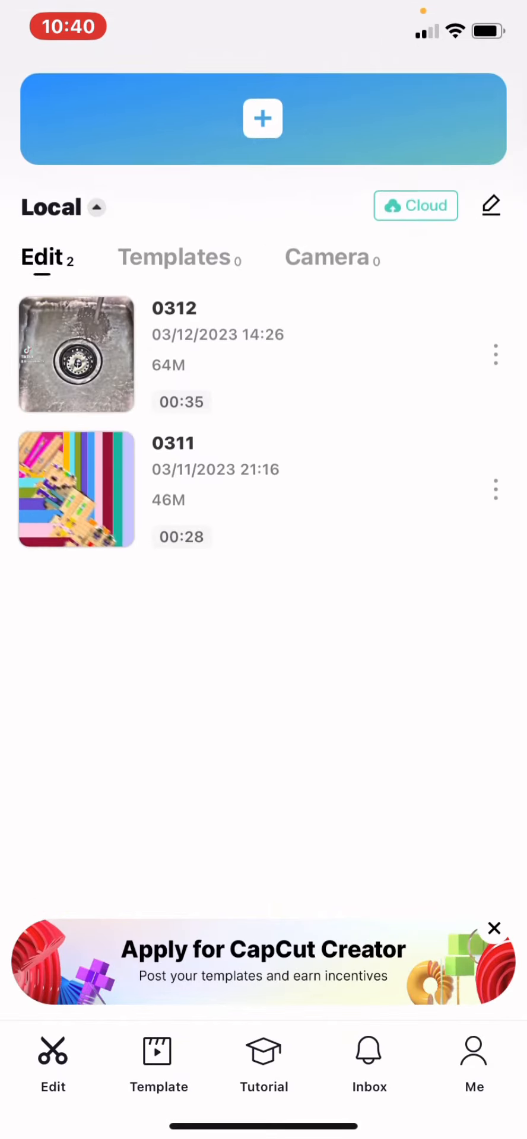
click(262, 119)
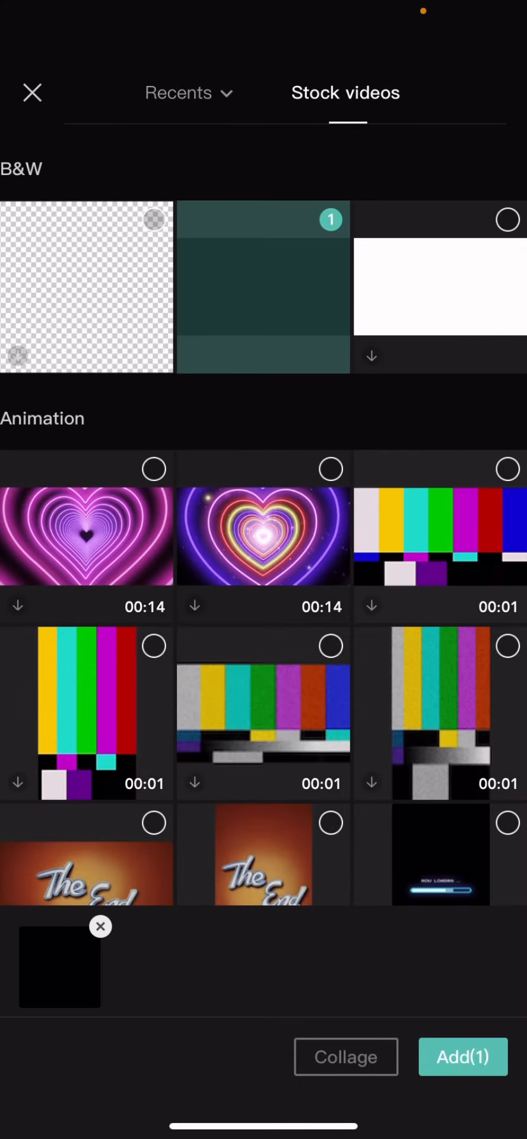
Add the chosen dark stock clip to the project as the base layer.
click(463, 1056)
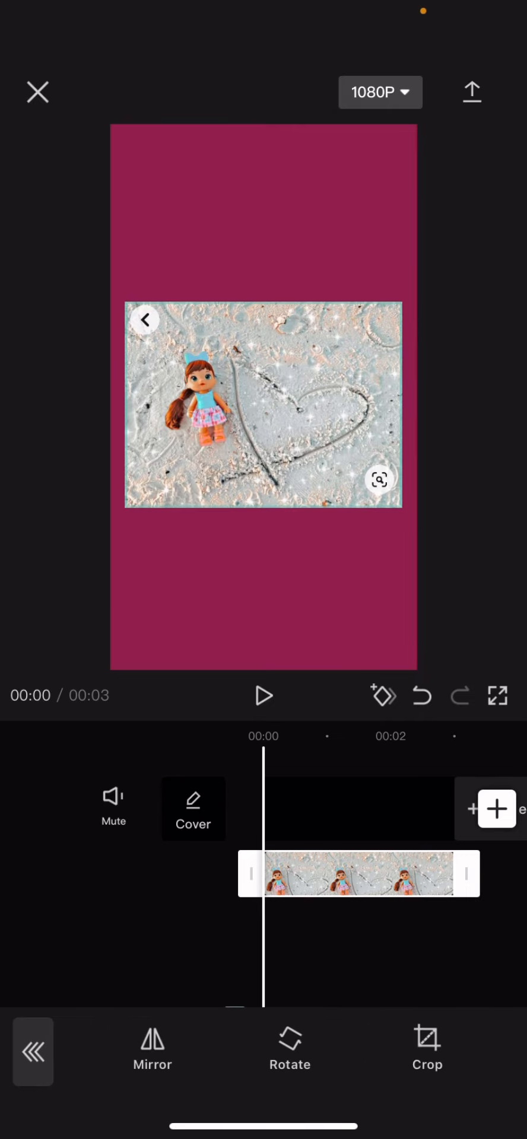
Crop the sand photo with the 9:16 preset framed around the doll.
click(427, 1051)
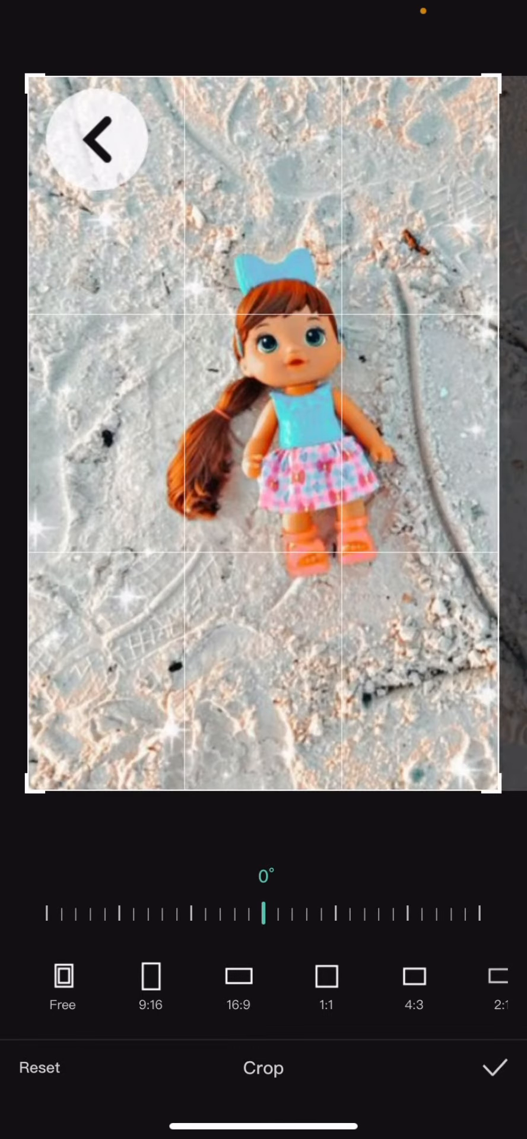
click(496, 1067)
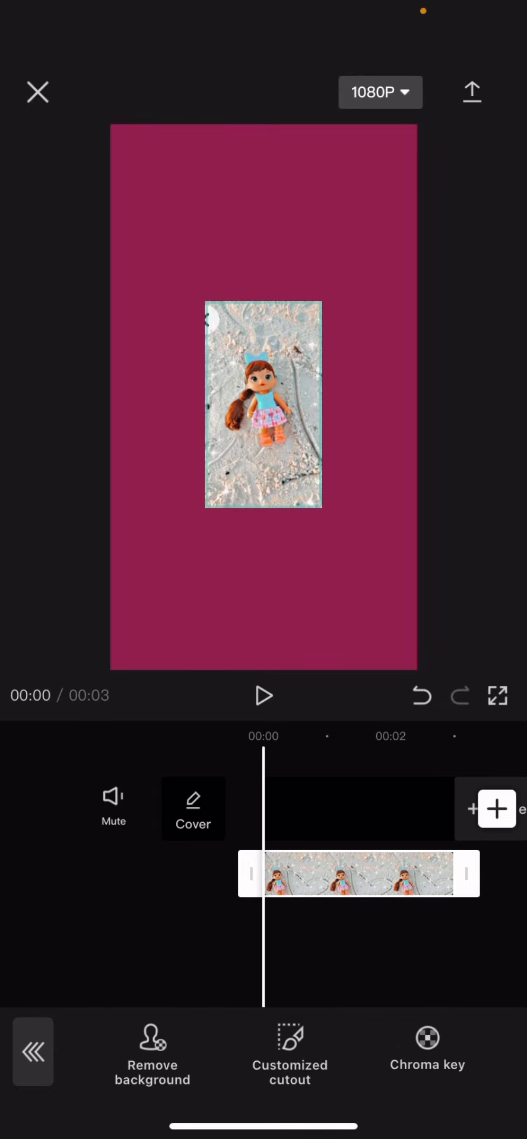
Isolate the doll from the sand photo with a customized hand-drawn cutout.
click(290, 1054)
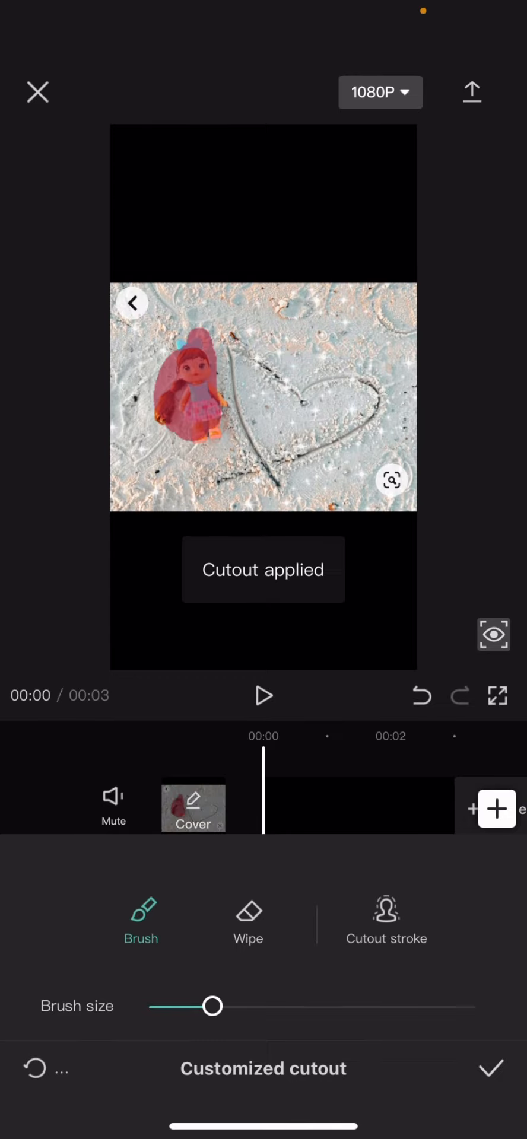
click(490, 1068)
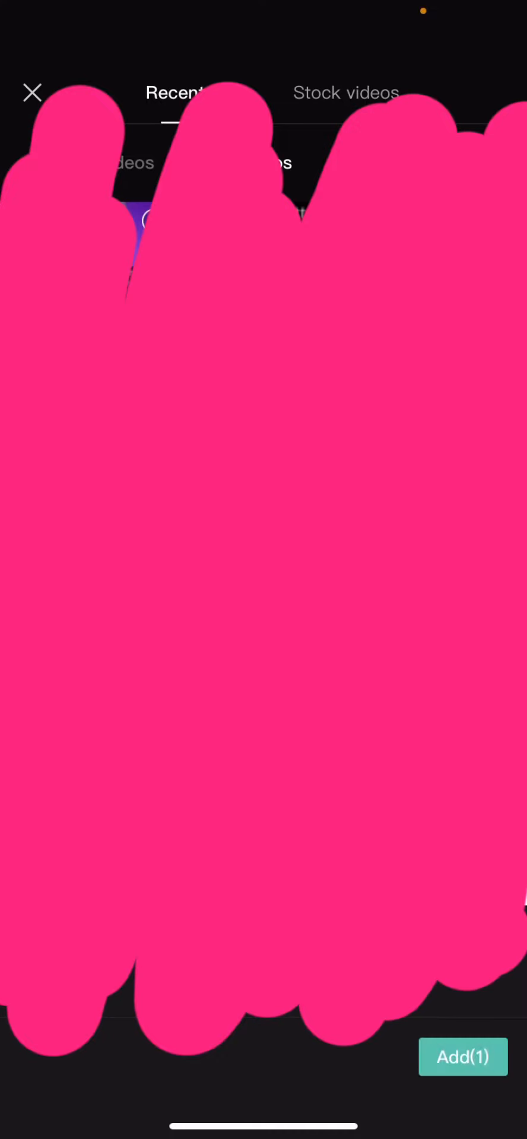
Append the selected photo to the timeline after the background clip.
click(463, 1057)
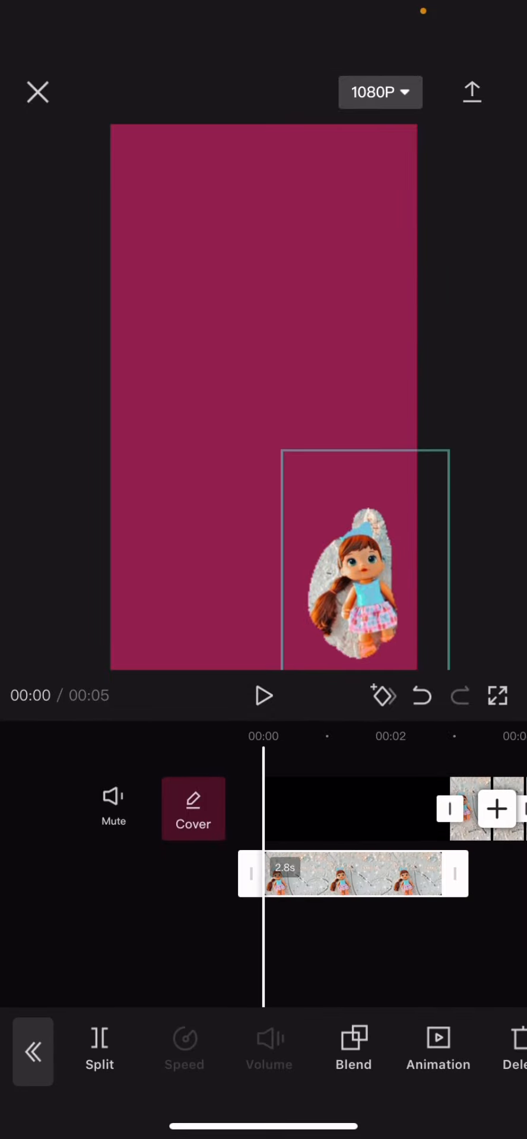
Apply a Rock Vertically intro animation to the doll cutout, lengthened to 1.7 seconds.
click(437, 1050)
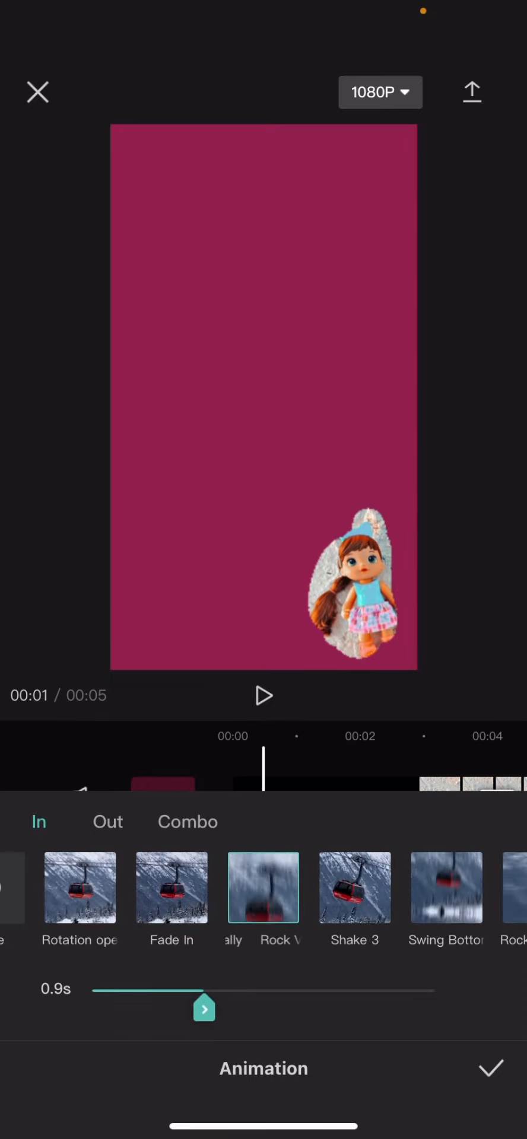
drag(204, 1010, 299, 1010)
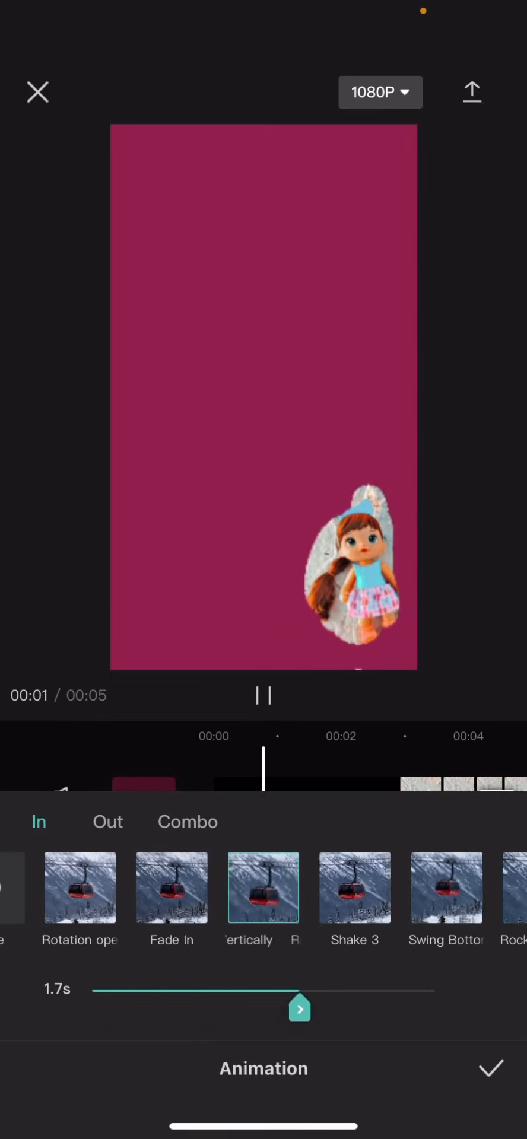
click(489, 1068)
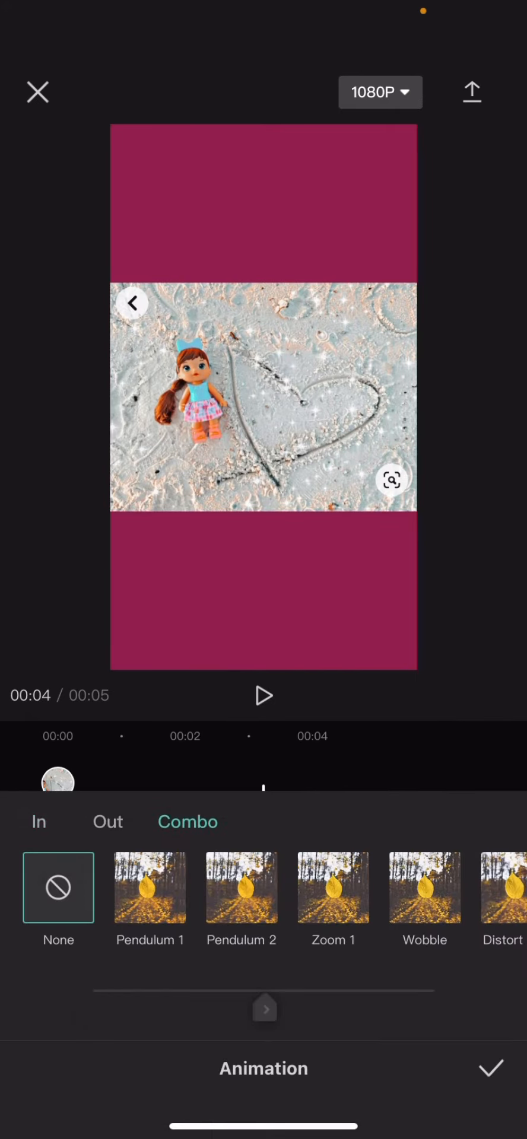
Apply the Pendulum 2 combo animation to the sand photo.
click(38, 821)
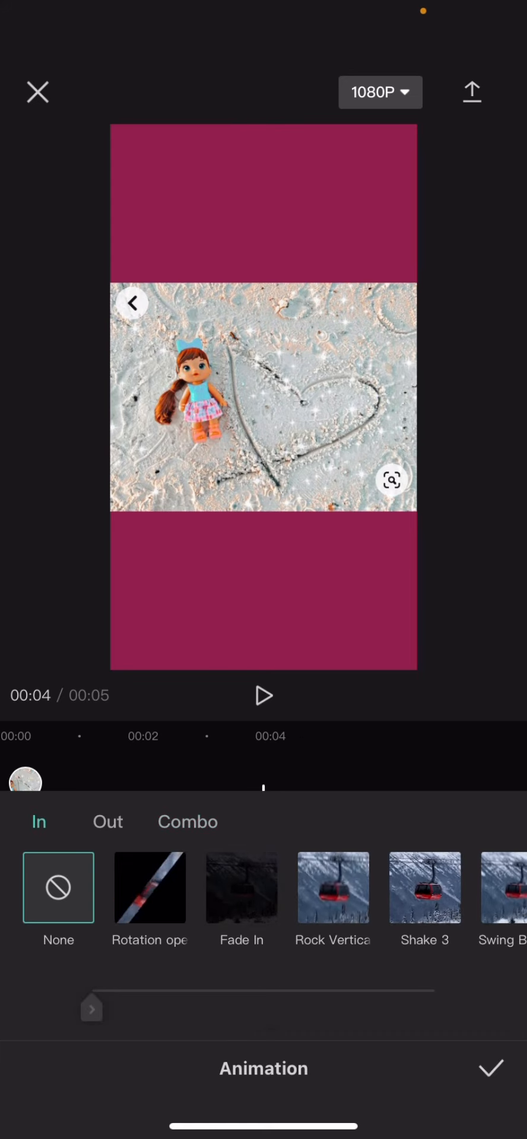
click(187, 821)
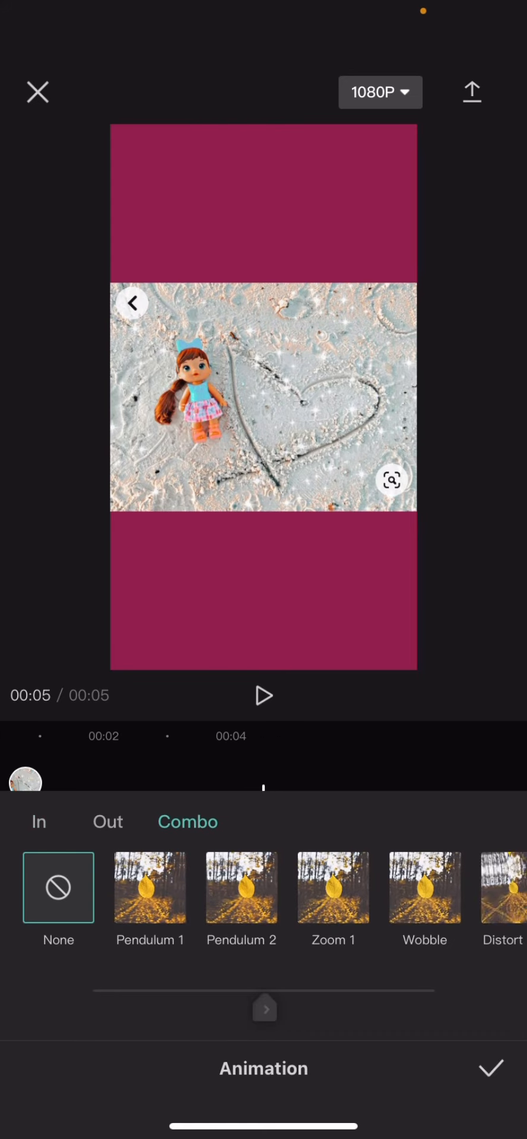
click(241, 887)
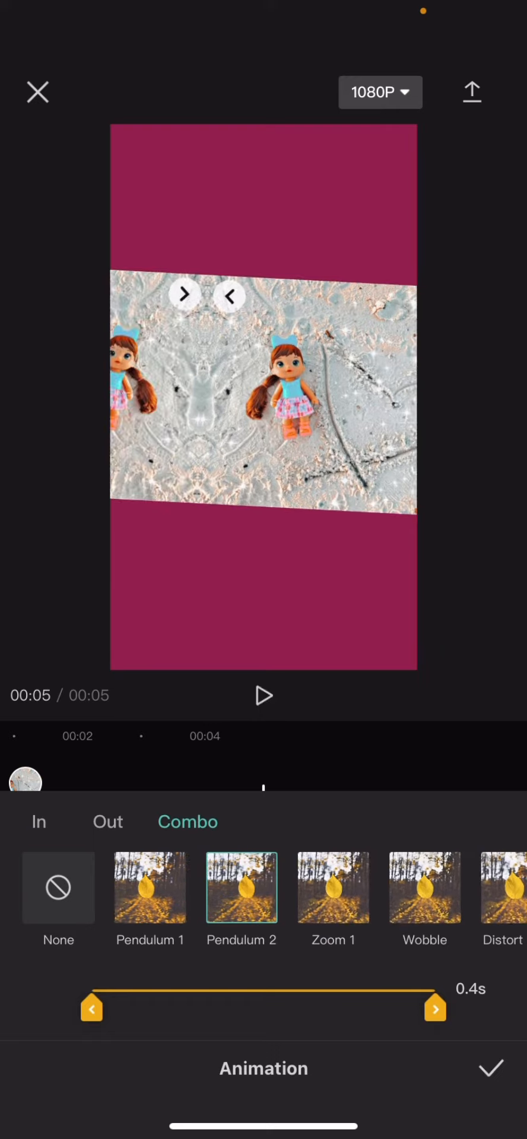
click(490, 1069)
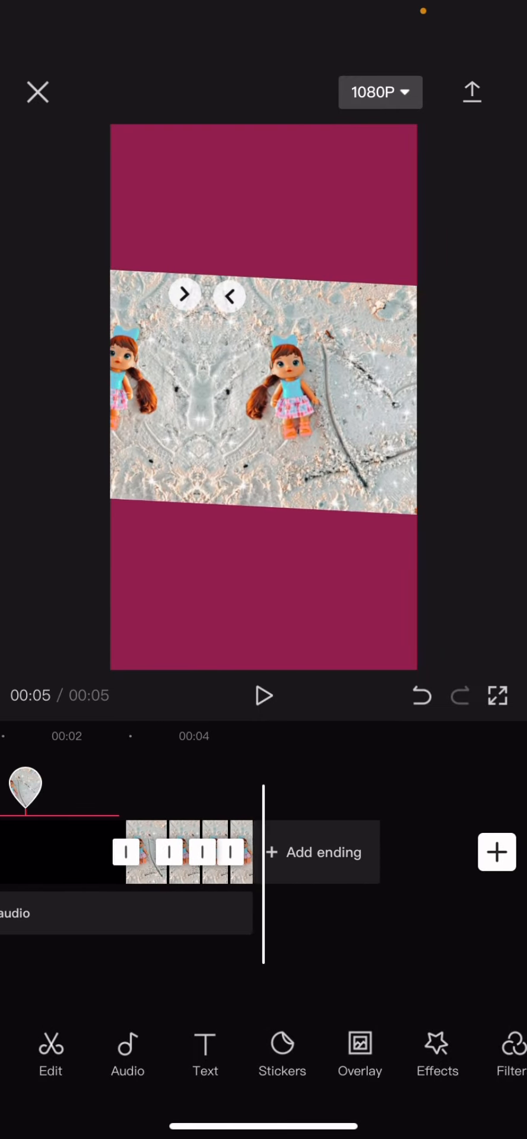
Export the finished video.
click(471, 91)
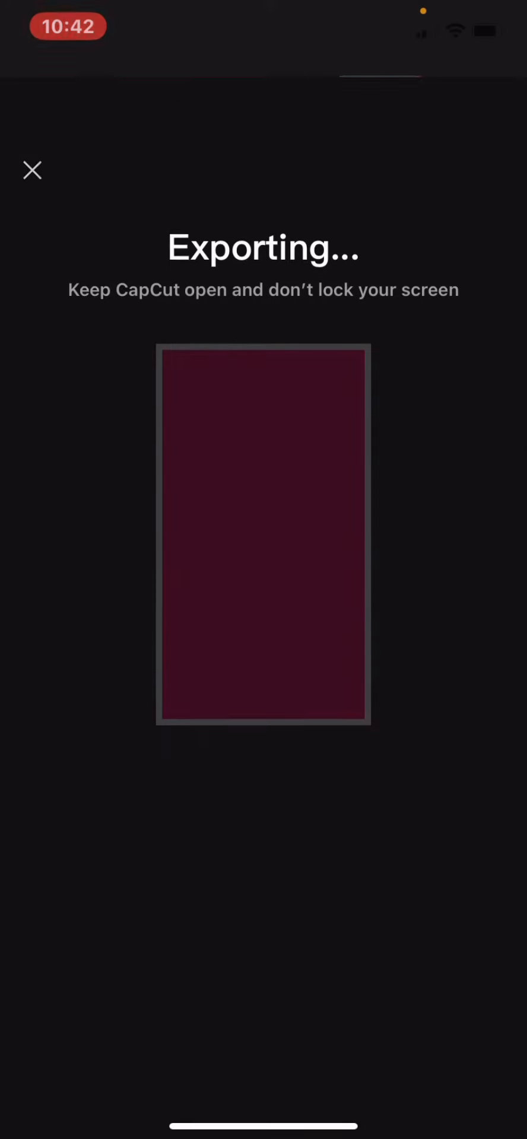